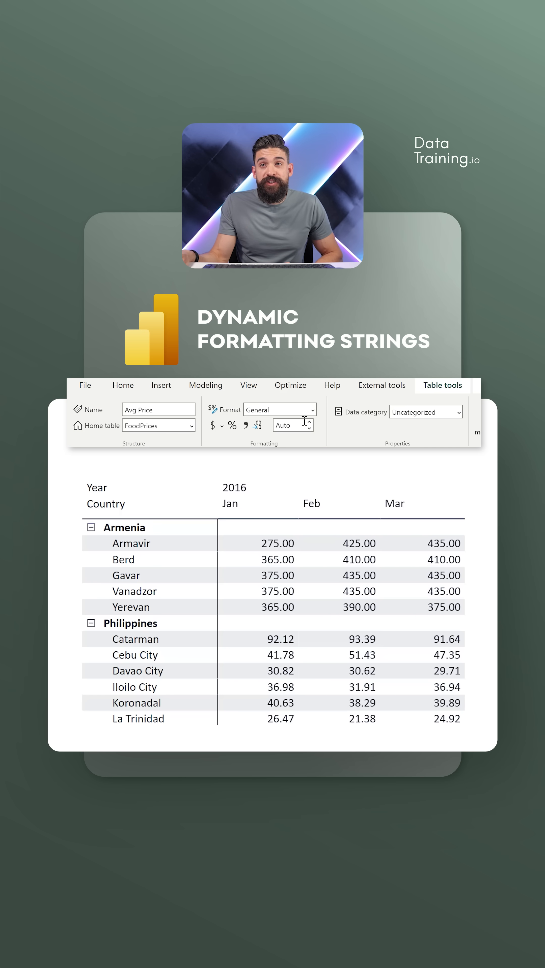
Format the Avg Price measure as Currency so prices show ₱ with two decimals
left_click(215, 424)
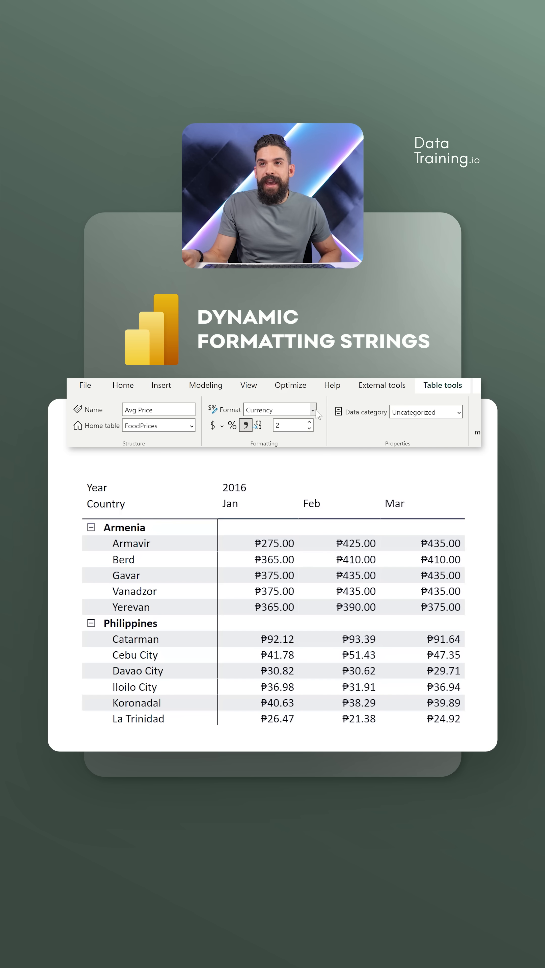
Change Avg Price's format type from Currency to Dynamic, exposing a format-string expression
left_click(315, 410)
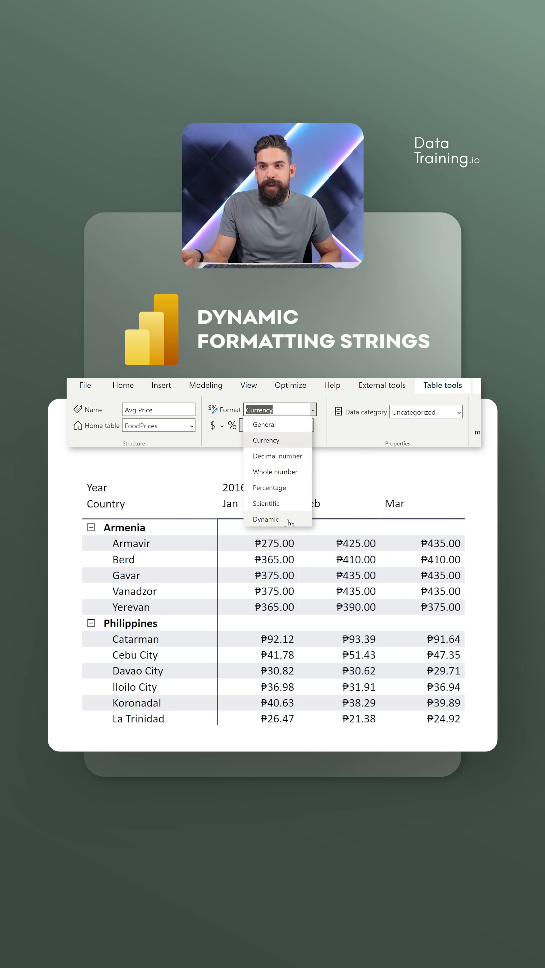
left_click(265, 519)
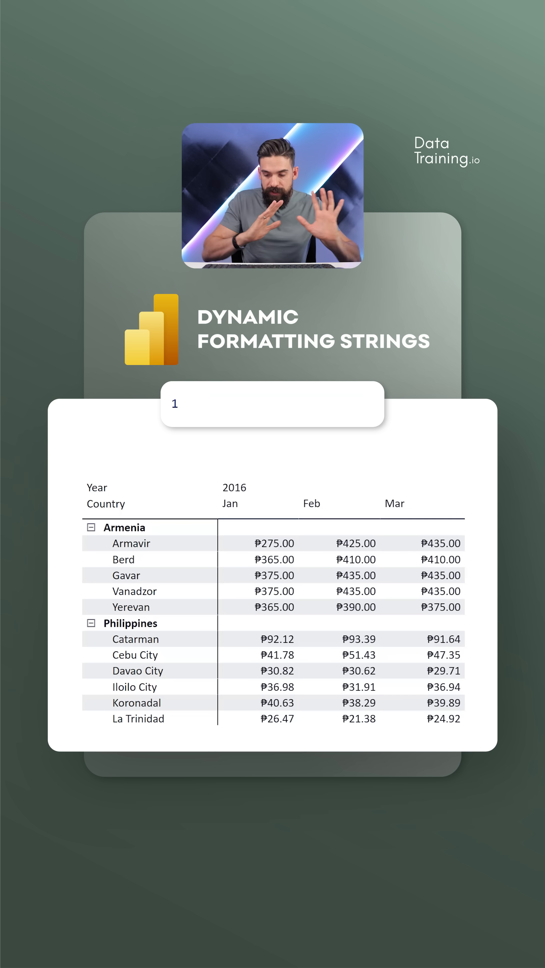
Write SWITCH(SELECTEDVALUE(FoodPrices[Country]), "Philippines", "₱#,##0.0", …) as the per-country format string
type("SWITCH(")
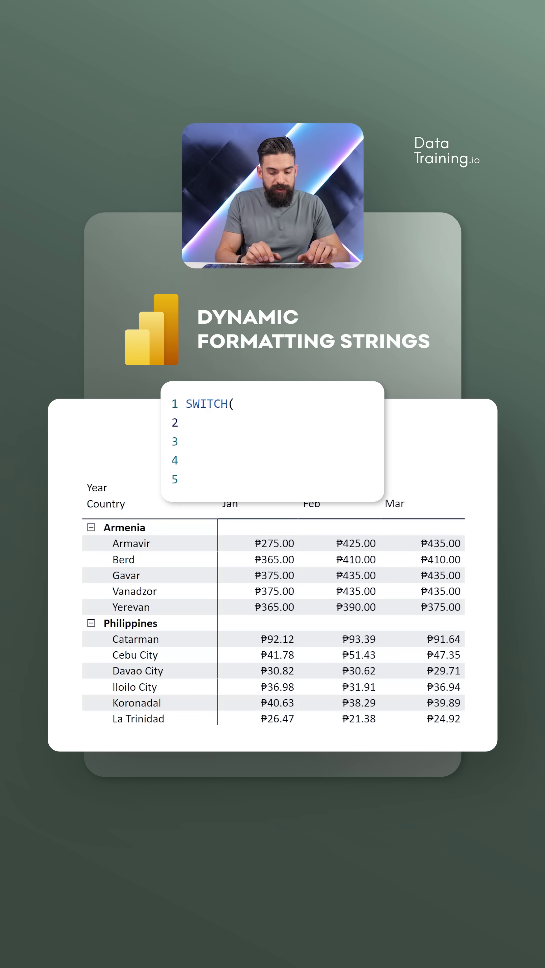
type("SELECTEDVALUE(FoodPrices[Country]),")
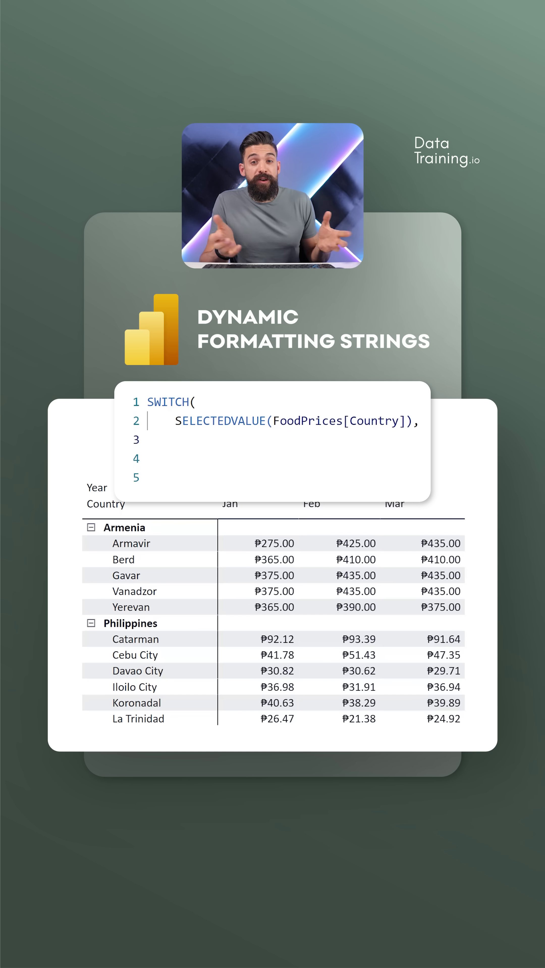
type("\"Philippines\", \"")
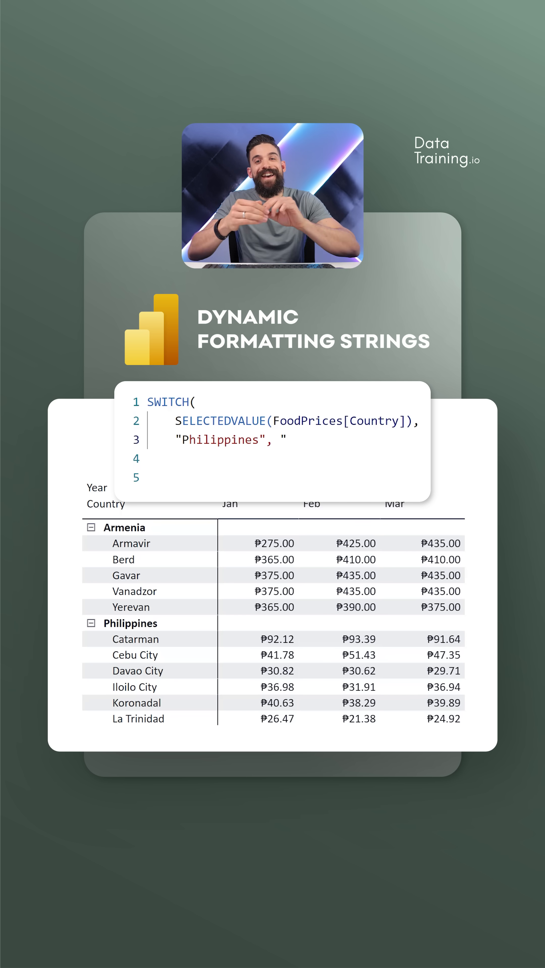
type("#,##0.0")
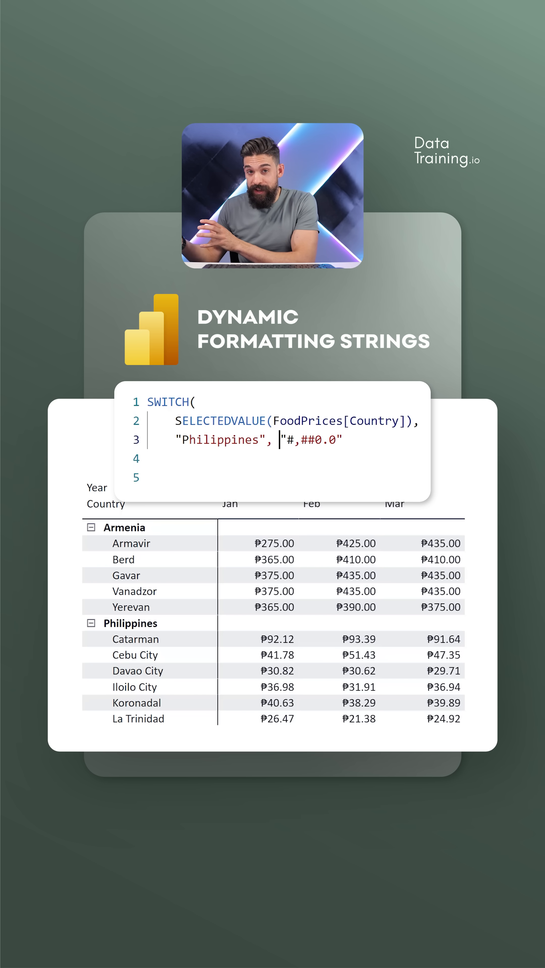
type("₱")
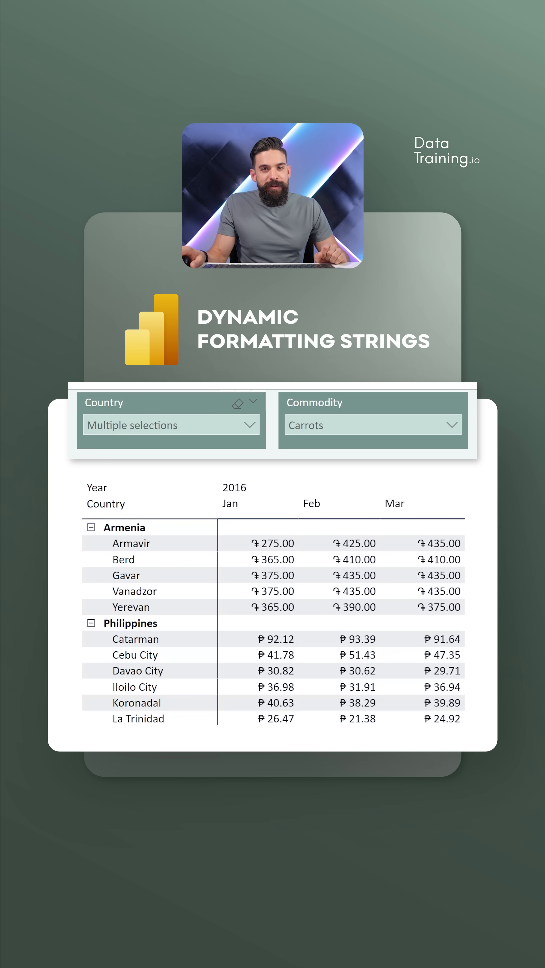
Filter the Country slicer to Algeria, then to Colombia, showing its cities' prices in COL$
left_click(170, 425)
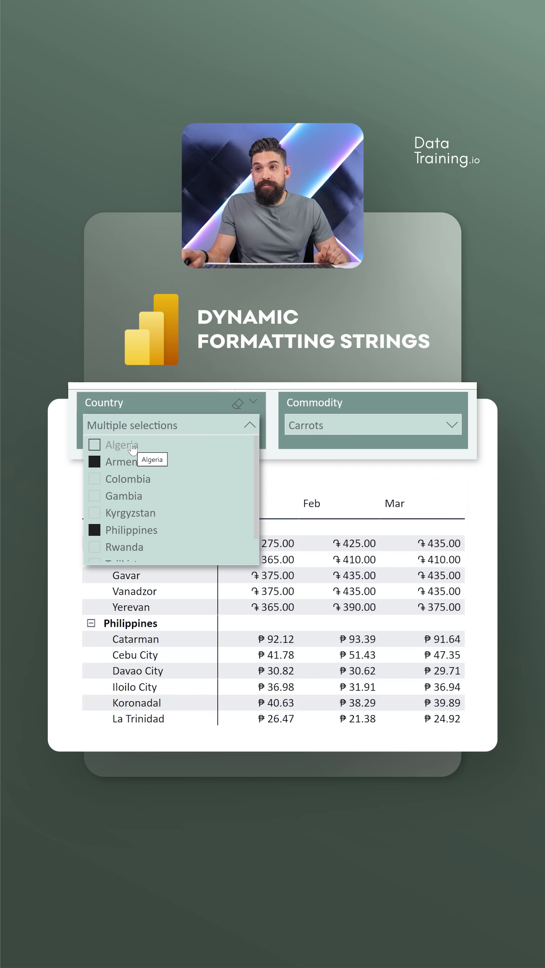
left_click(94, 445)
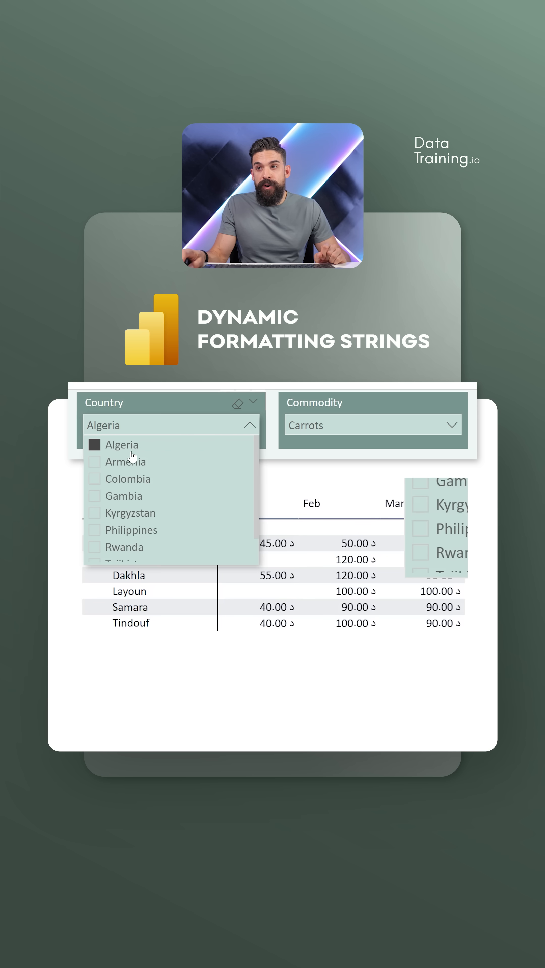
left_click(129, 478)
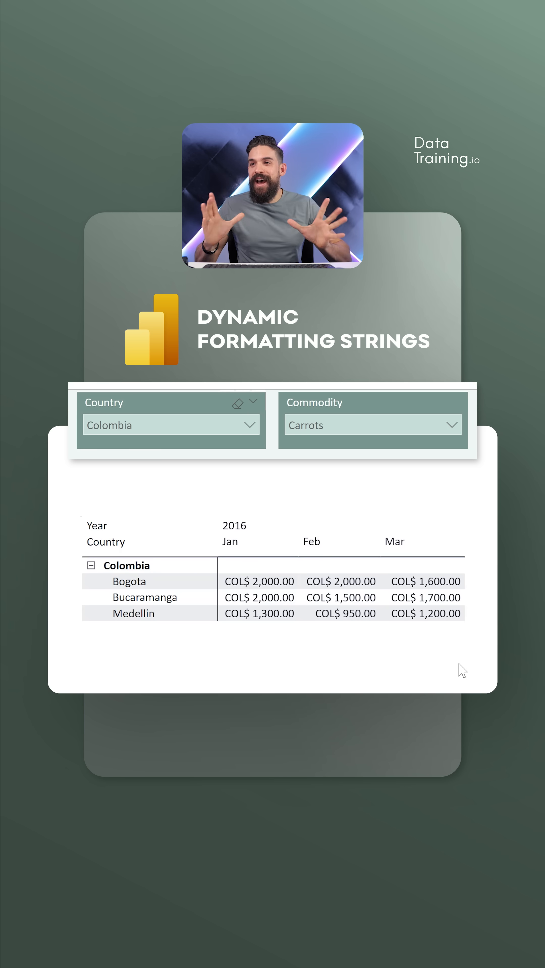